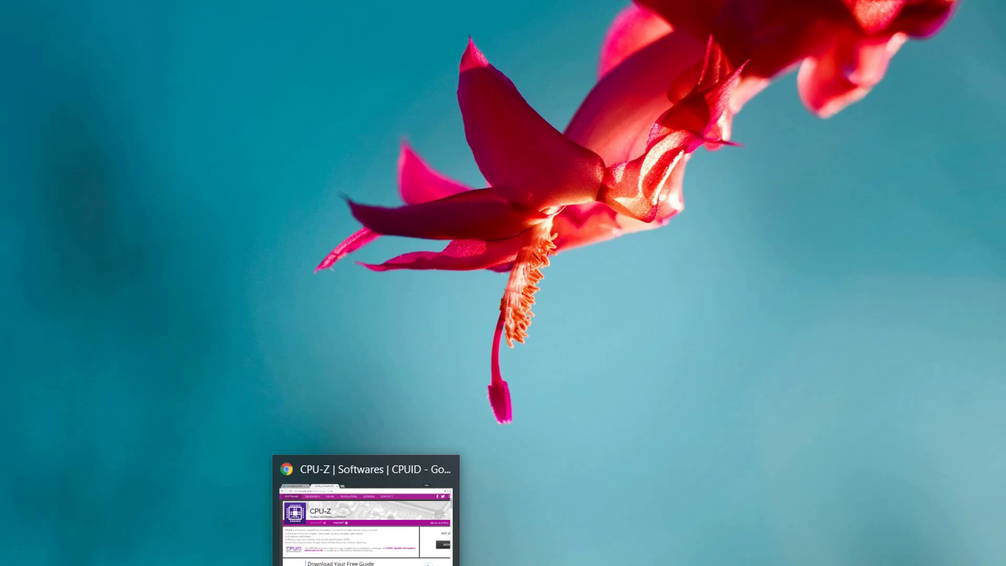
- Show the CPU-Z page on the CPUID site and reveal its version 1.78 download options
left_click(365, 470)
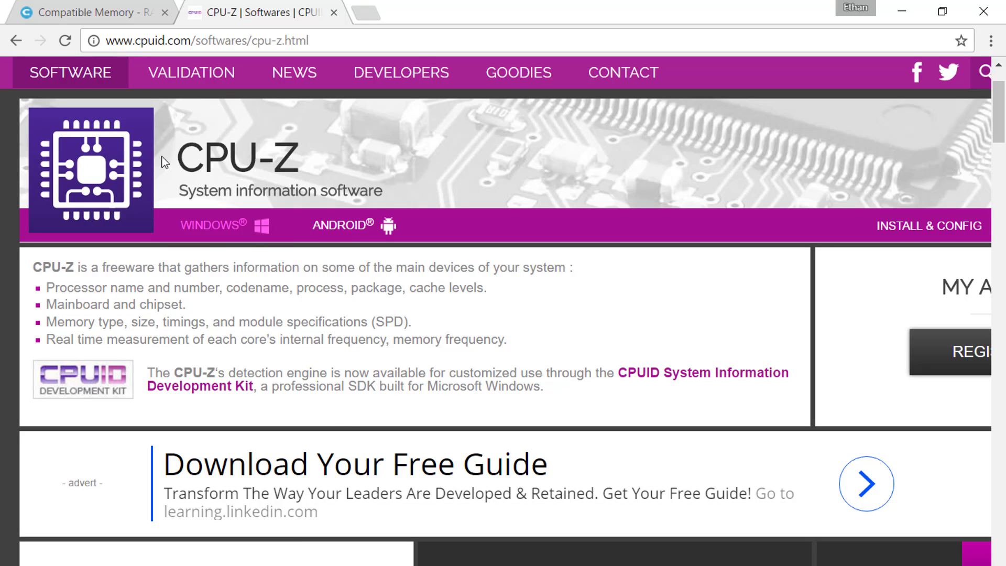
scroll("down", 3)
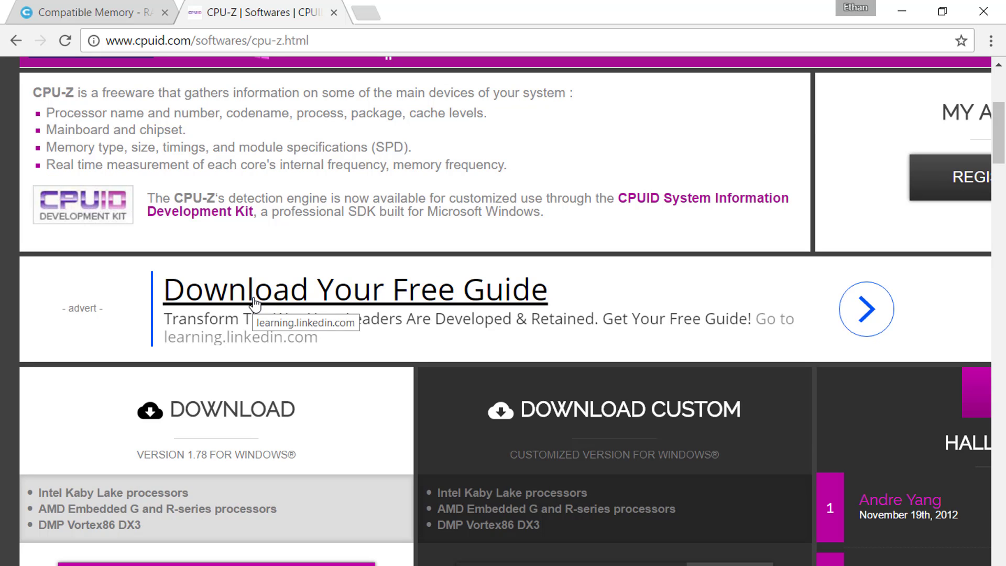
mouse_move(255, 200)
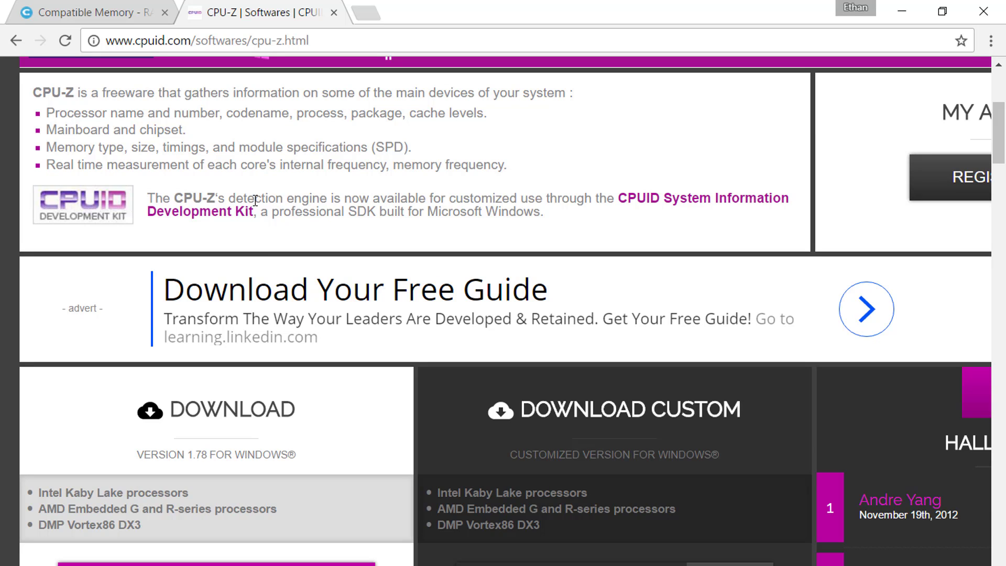
mouse_move(667, 148)
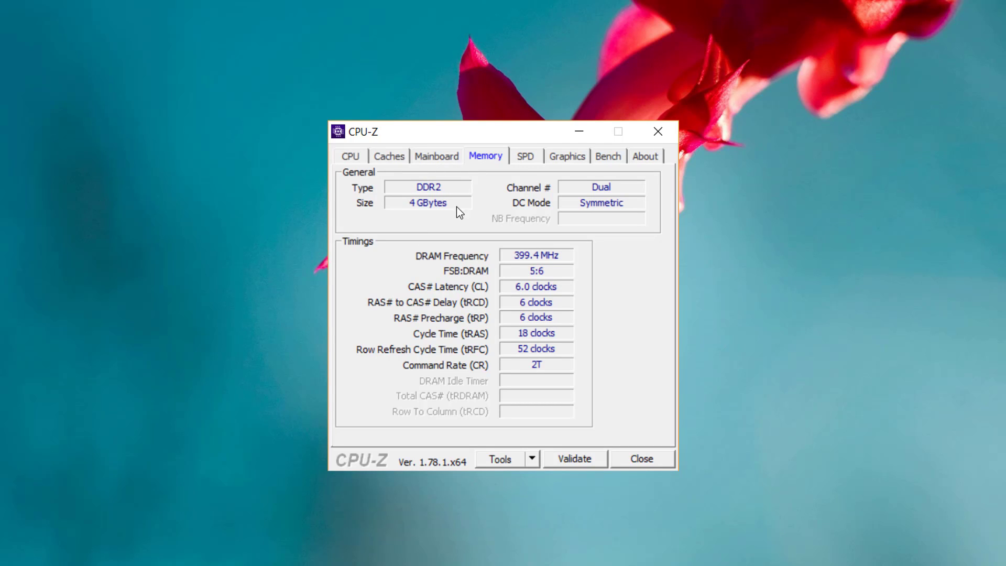
mouse_move(458, 186)
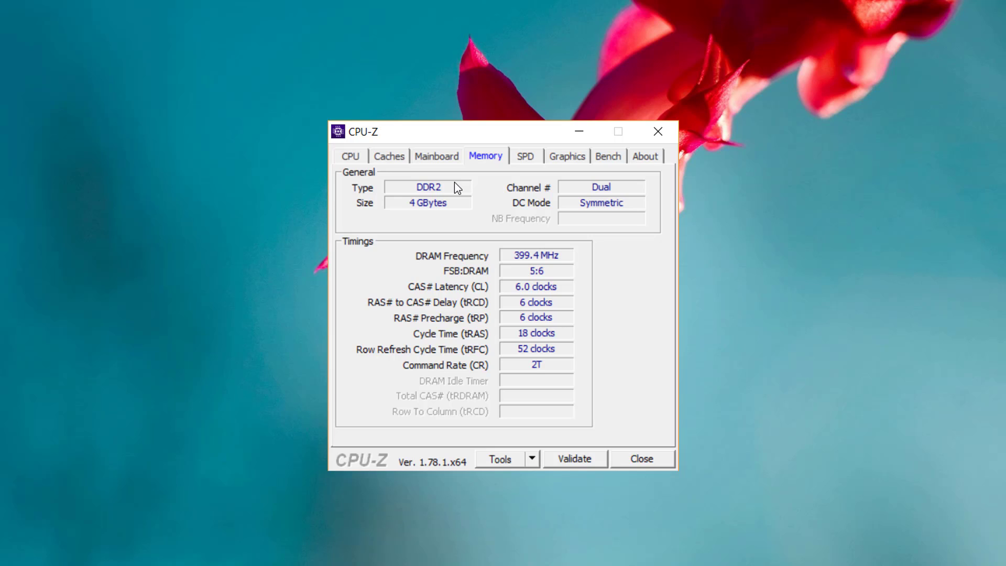
mouse_move(444, 168)
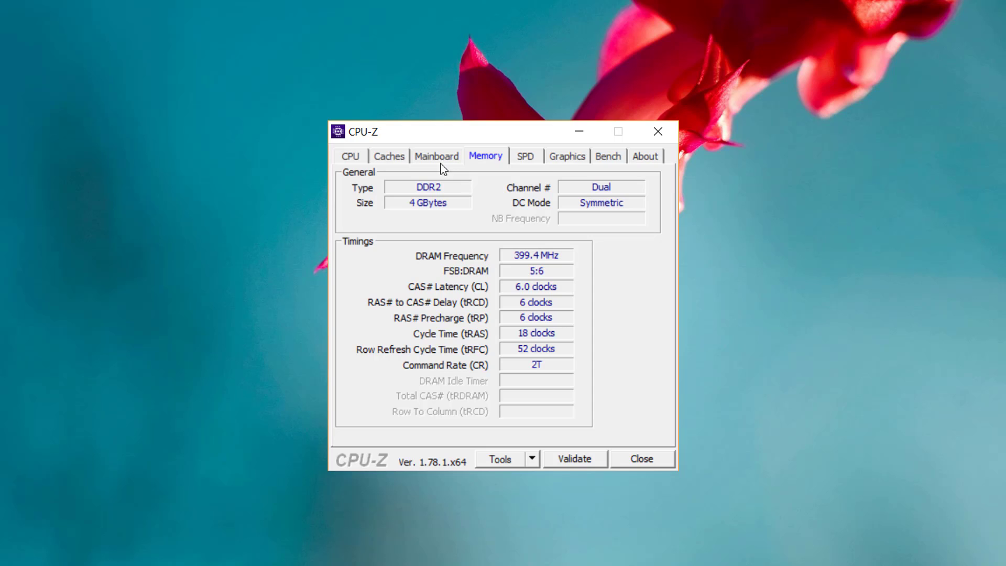
- Show Slot #1's SPD details: 2048 MBytes, PC2-6400 (400 MHz), Micron DDR2
left_click(525, 156)
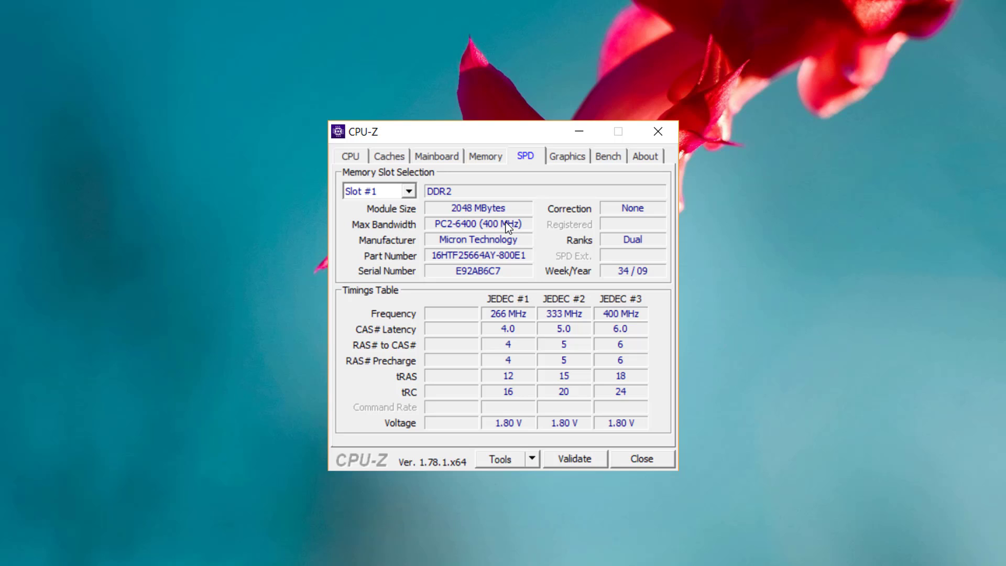
mouse_move(422, 243)
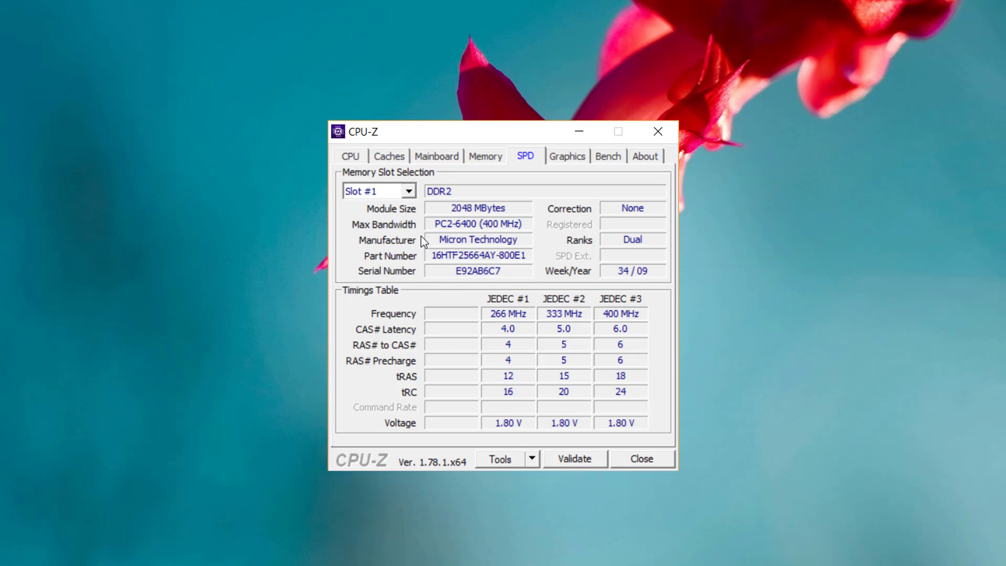
mouse_move(468, 236)
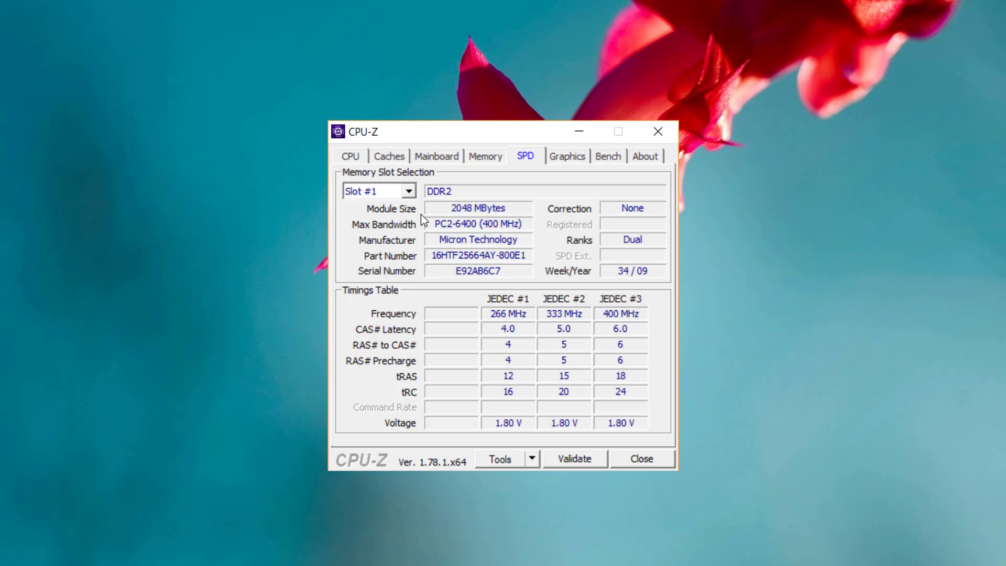
- Check slot 3 in SPD shows the same 2048 MBytes PC2-6400 module, then return to the memory summary
left_click(485, 156)
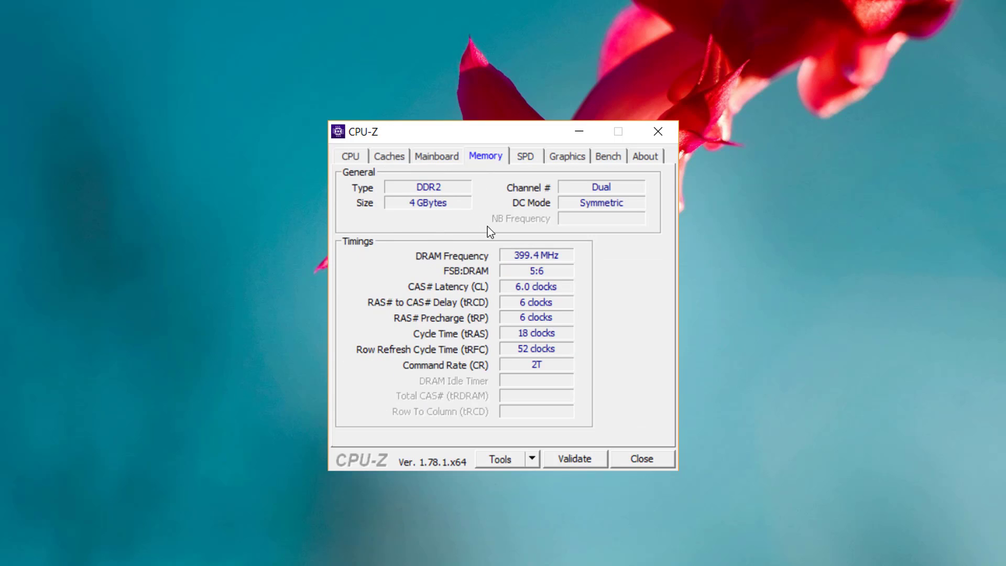
left_click(525, 156)
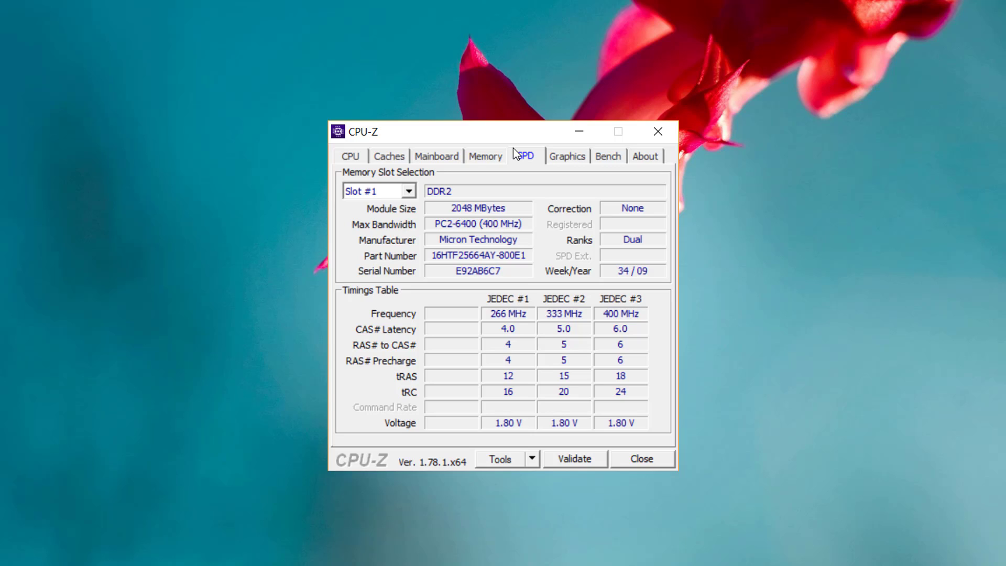
mouse_move(483, 157)
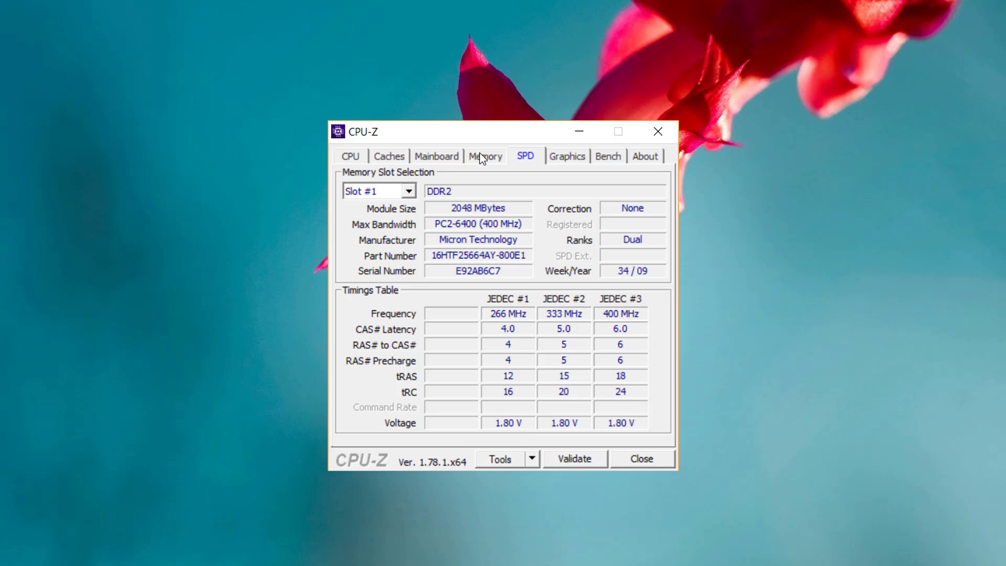
left_click(378, 190)
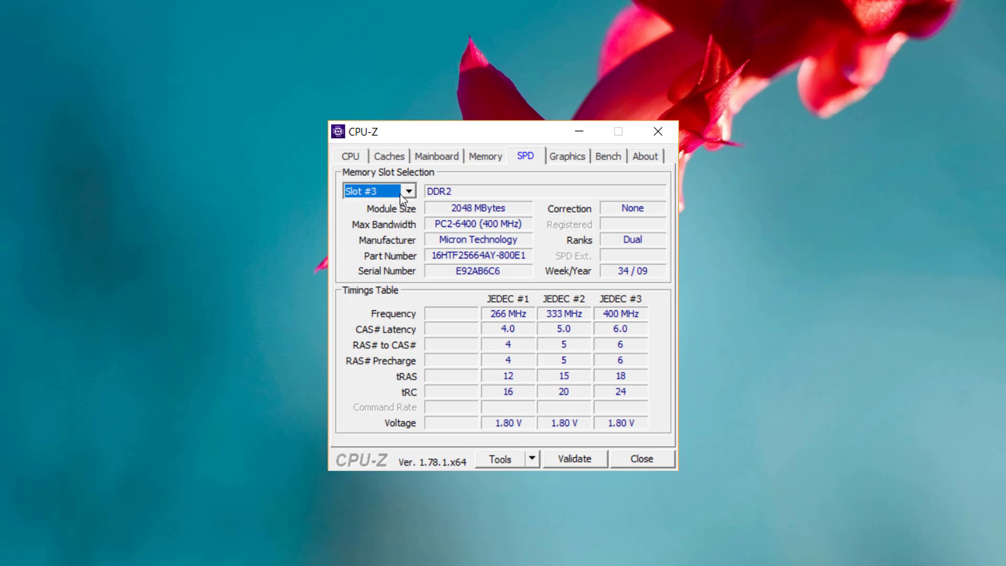
left_click(408, 191)
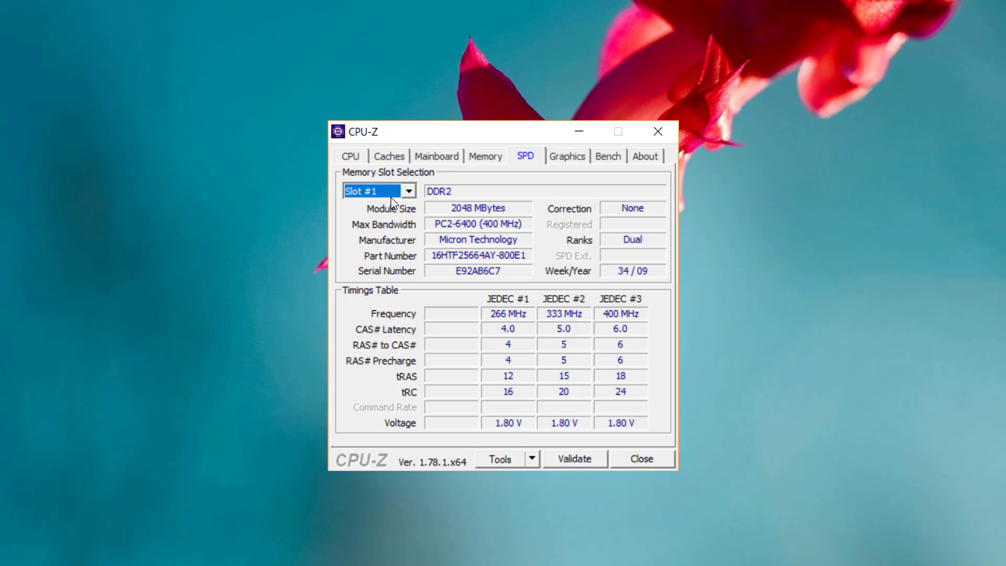
mouse_move(504, 190)
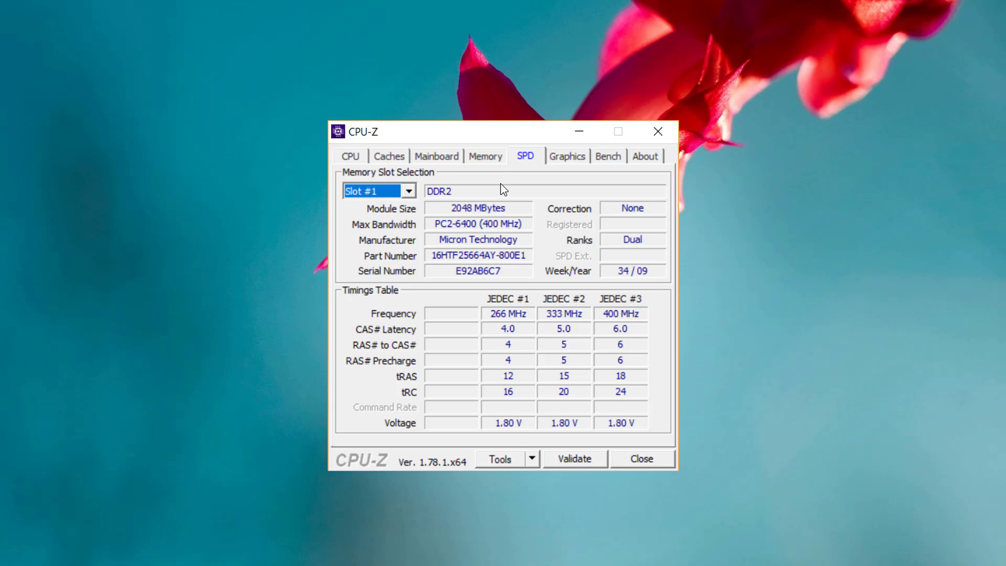
mouse_move(526, 226)
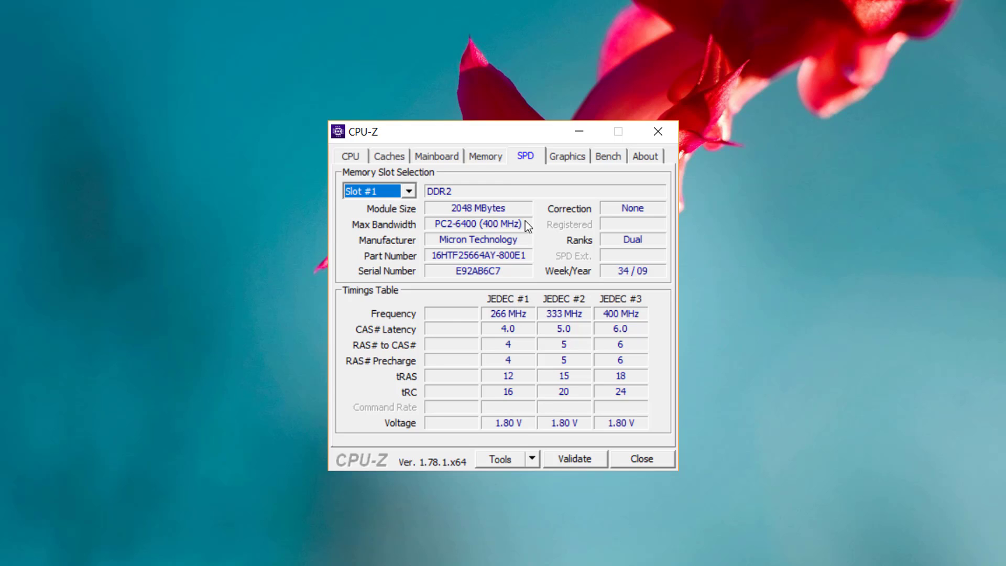
left_click(485, 157)
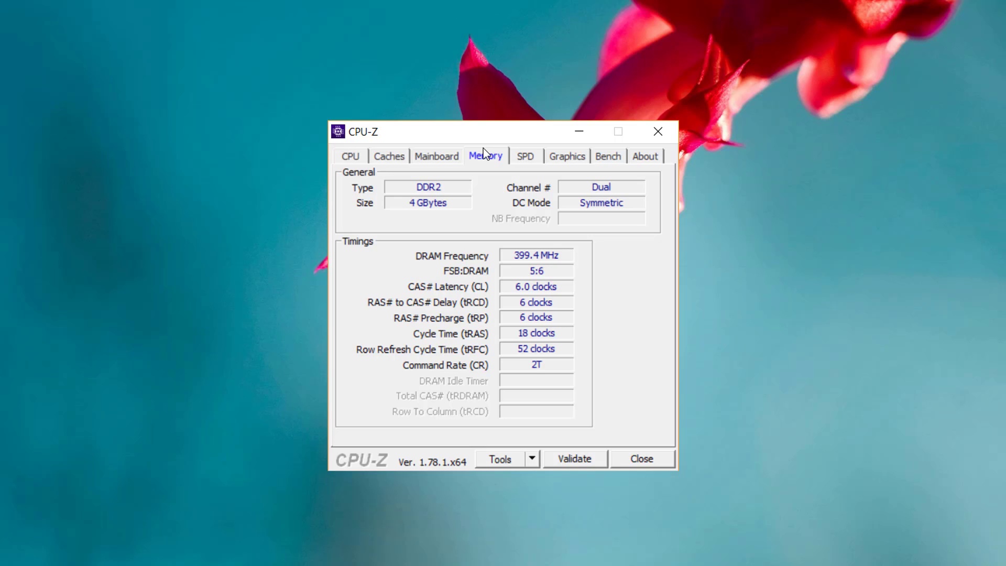
mouse_move(535, 242)
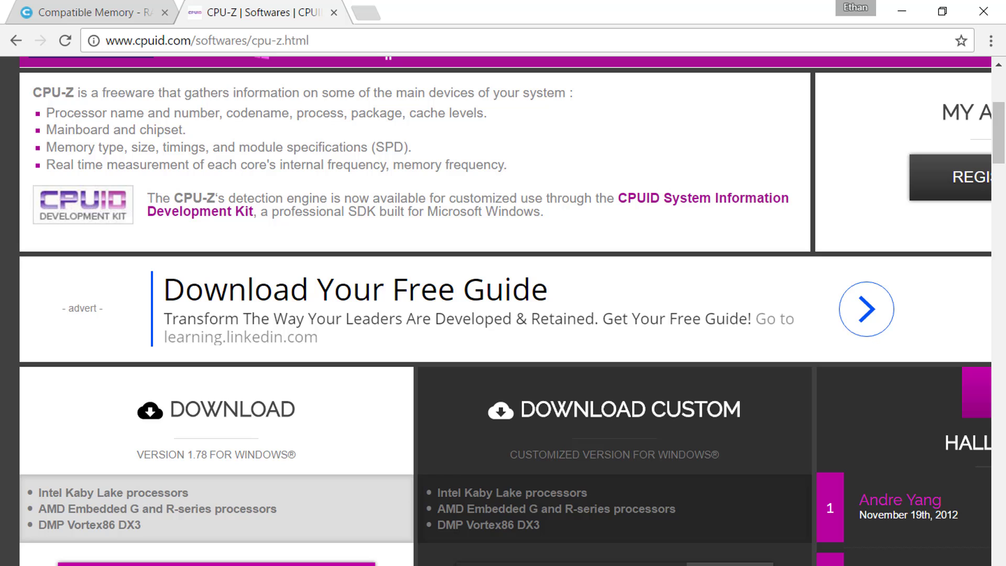
- Search Google for 'amazon' and open the Amazon.com homepage result
type("amazon")
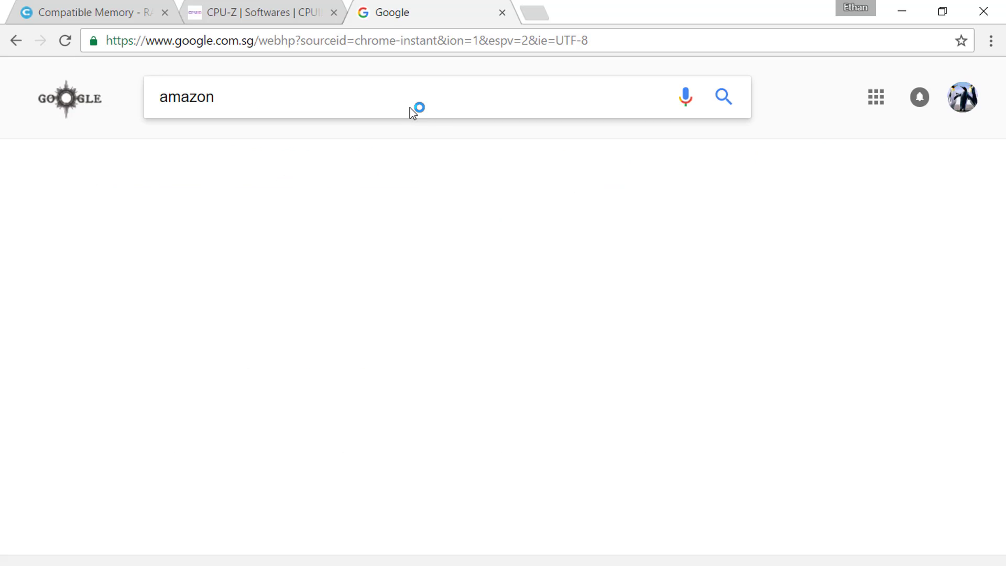
key("Enter")
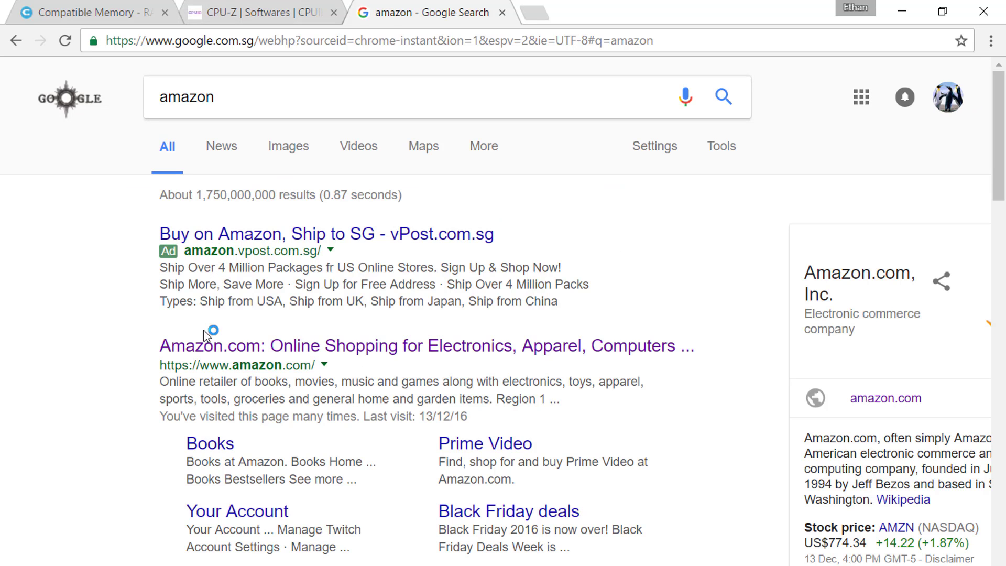
left_click(426, 345)
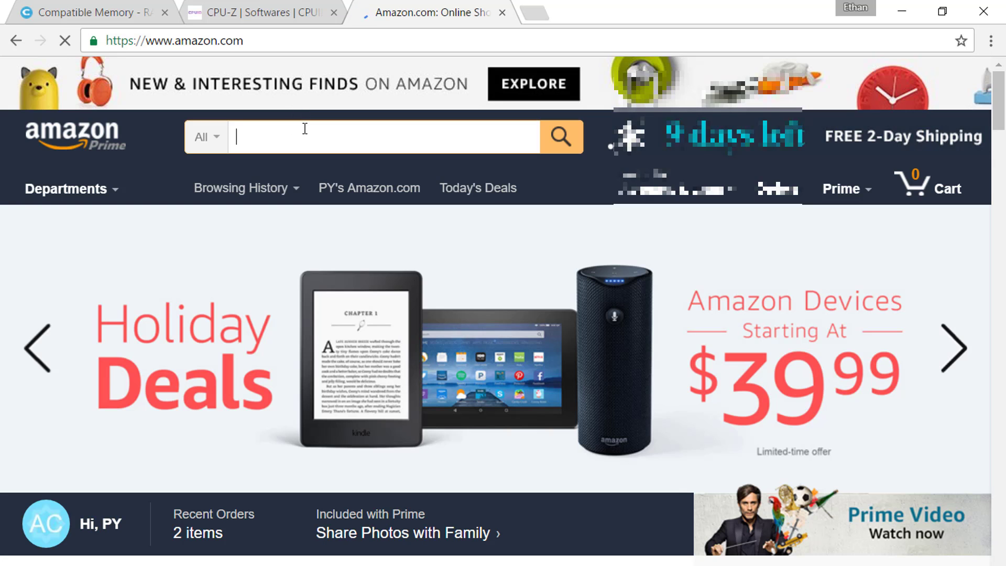
- Search Amazon for 'ddr2 pc2-6400' and browse the DDR2 memory results
type("ddr2")
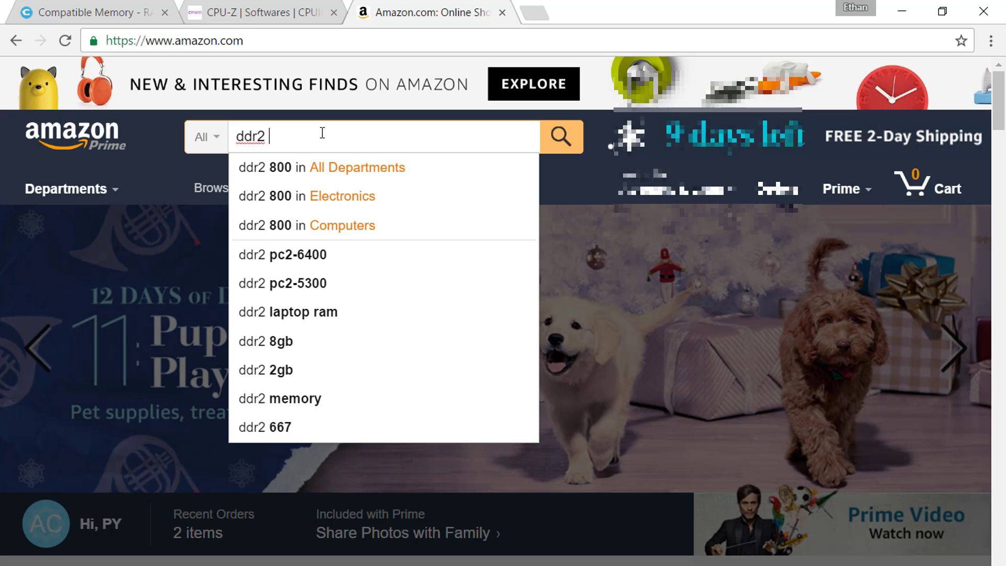
mouse_move(296, 255)
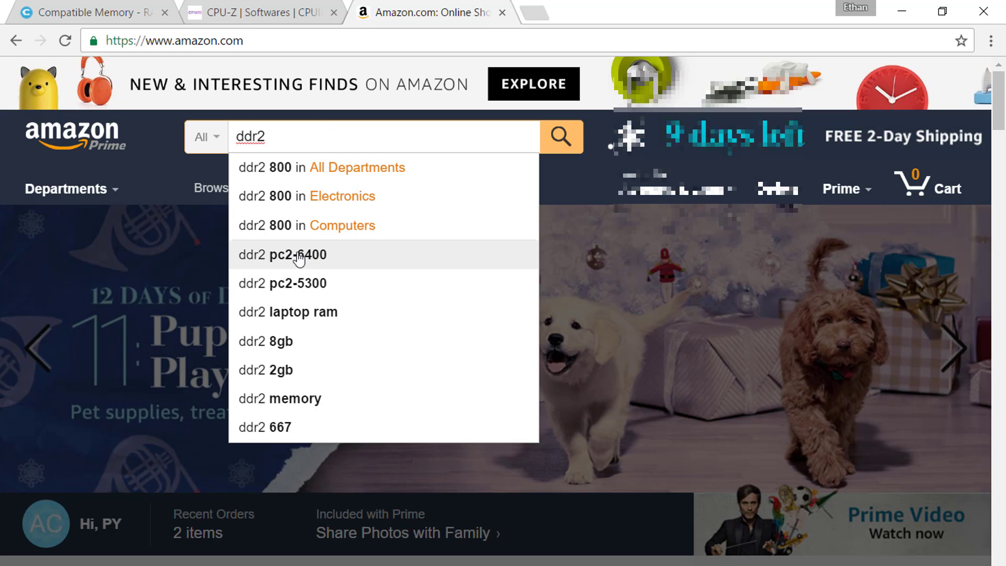
mouse_move(304, 260)
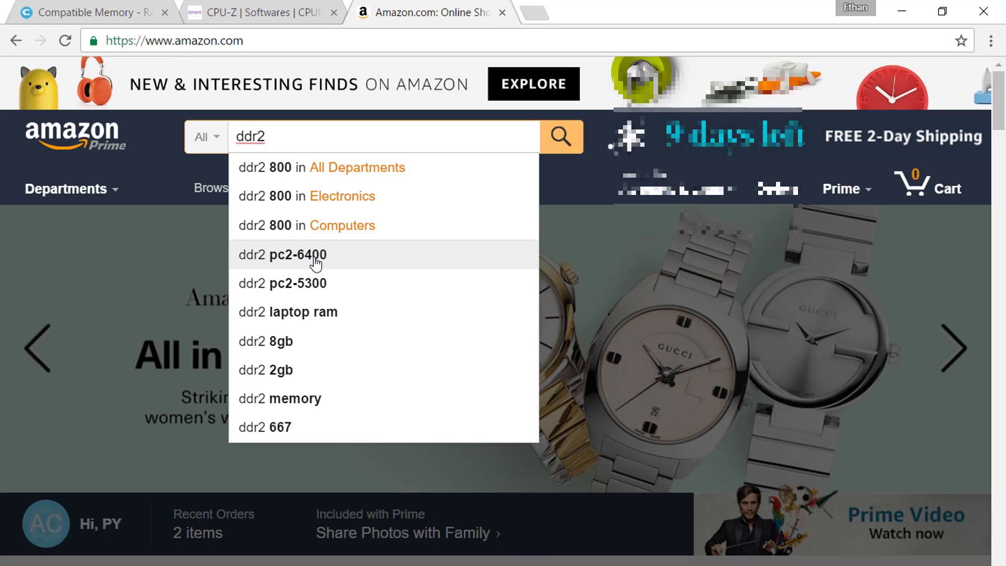
left_click(282, 254)
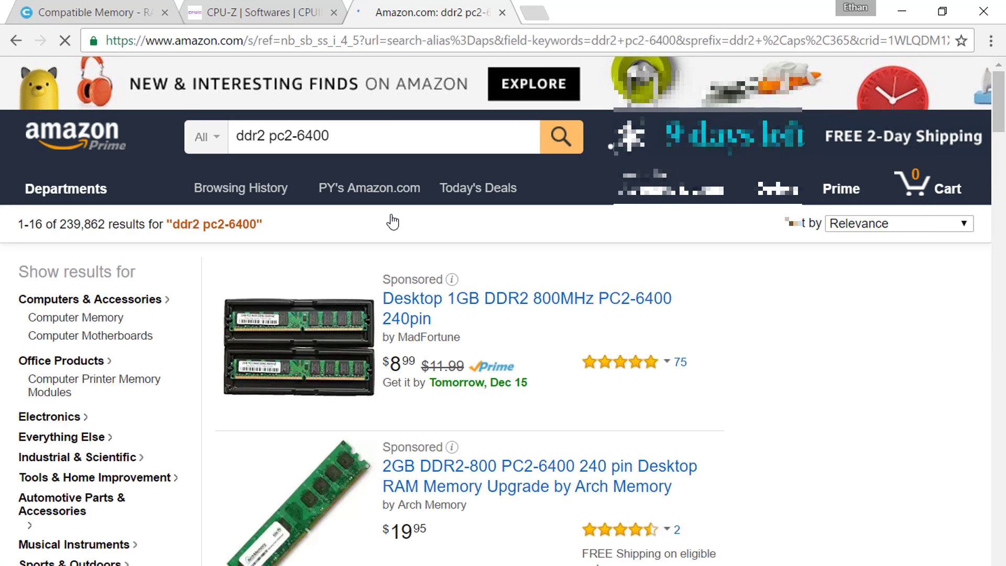
scroll("down", 3)
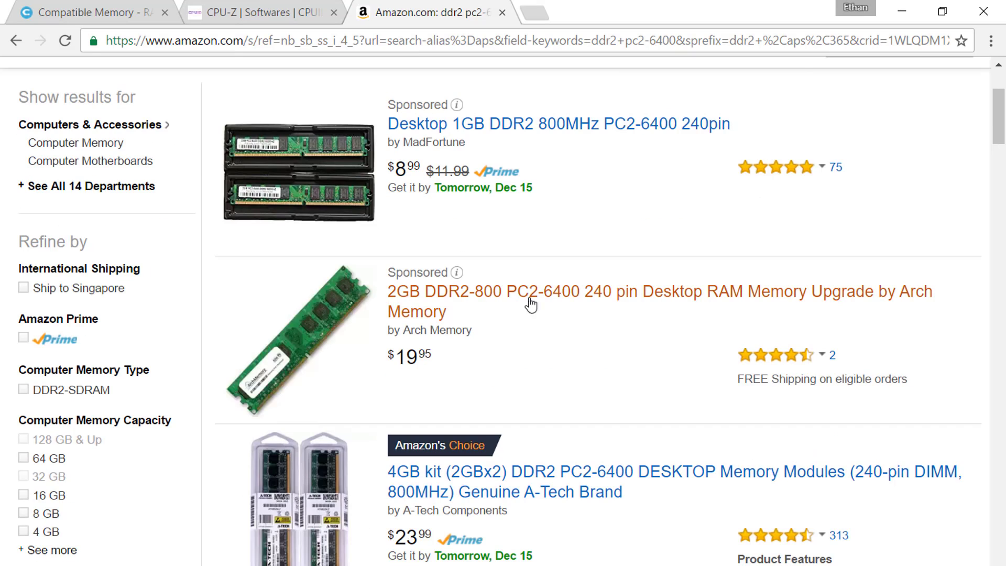
mouse_move(501, 347)
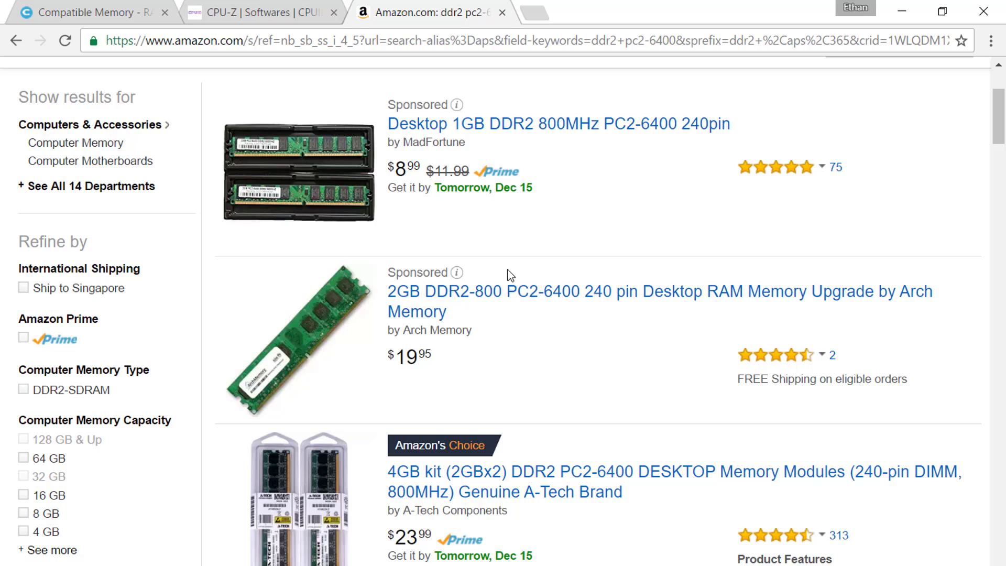
mouse_move(312, 304)
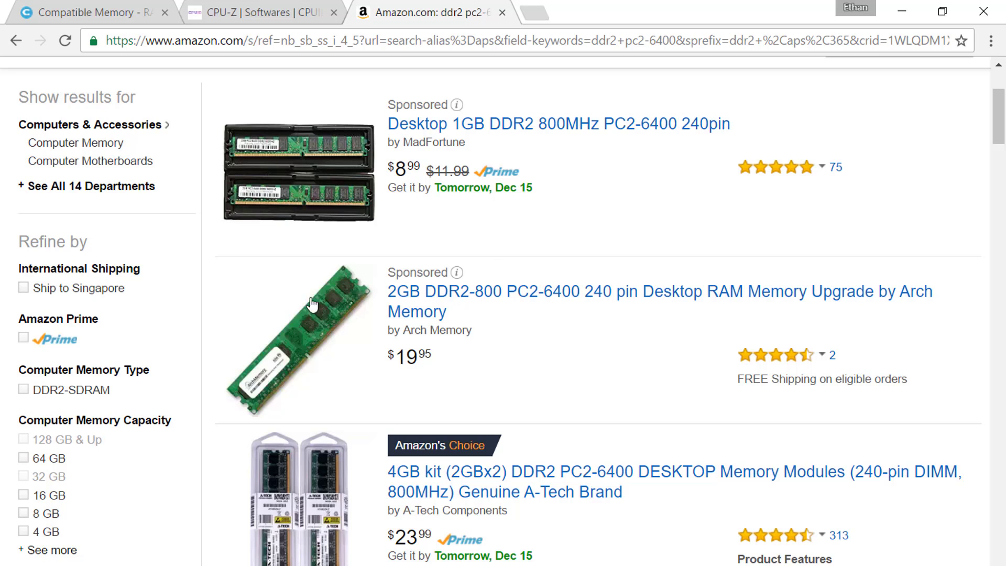
mouse_move(165, 338)
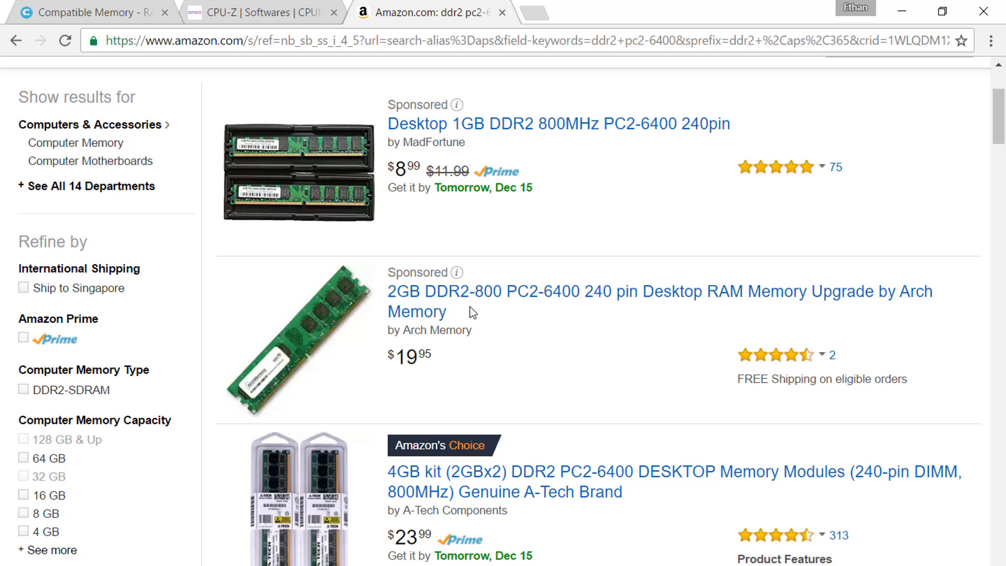
mouse_move(543, 305)
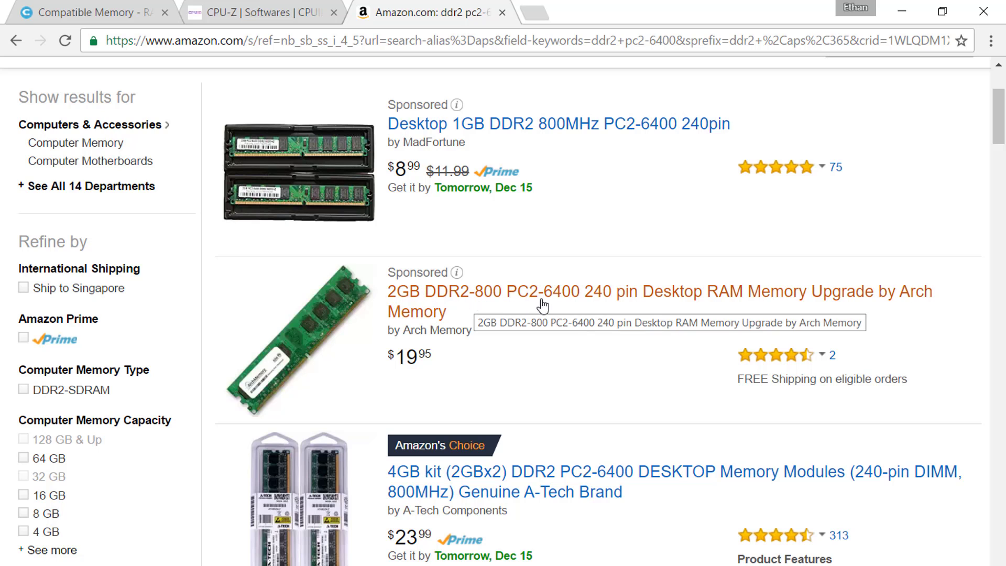
mouse_move(579, 266)
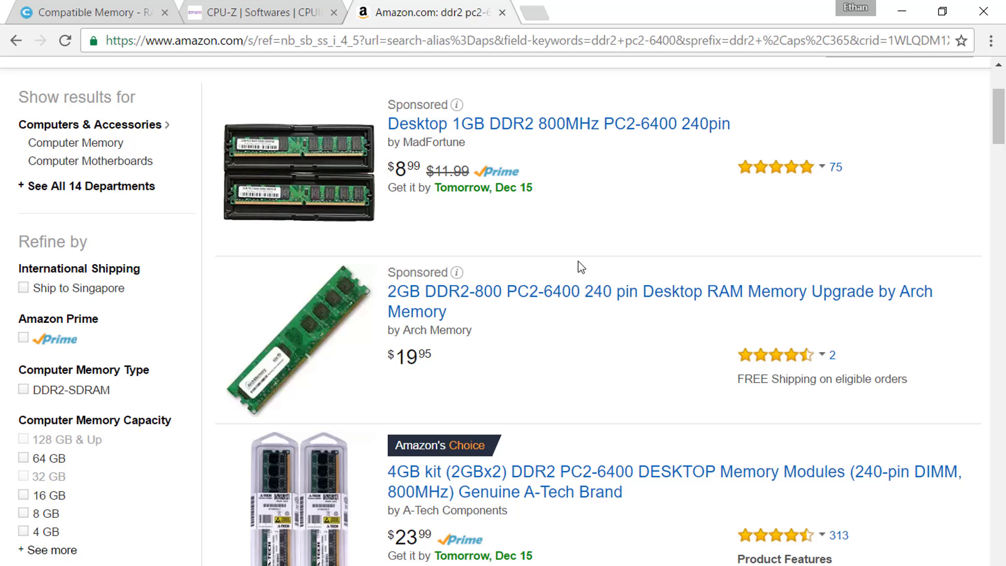
mouse_move(626, 299)
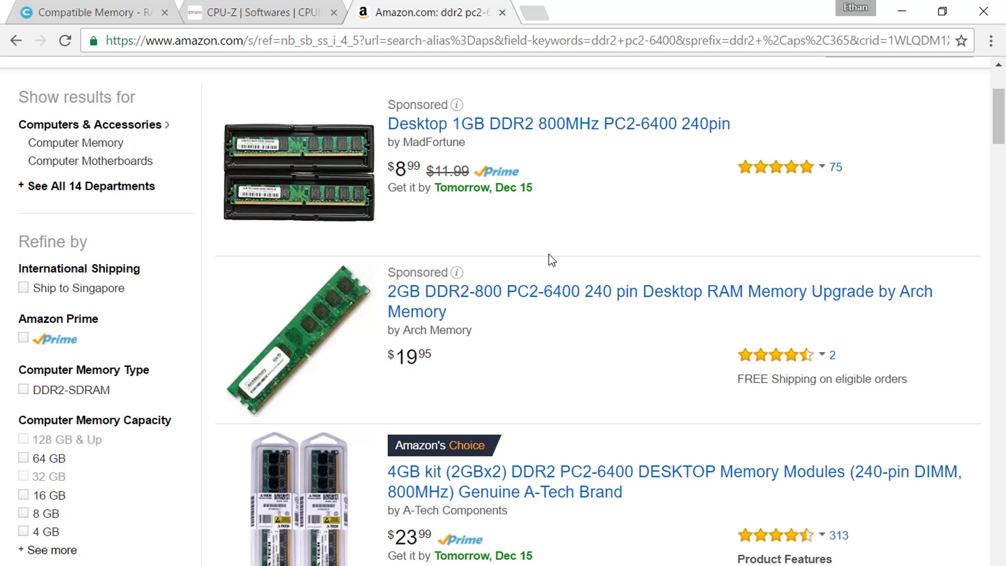
mouse_move(500, 337)
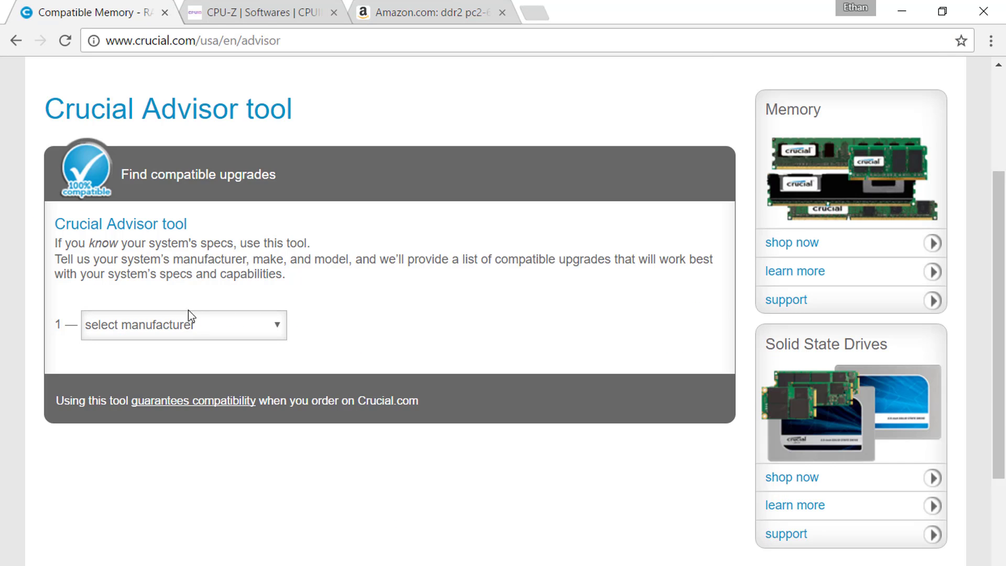
- Select Dell, OptiPlex, OptiPlex 960 Series in the Advisor and find compatible upgrades
left_click(182, 324)
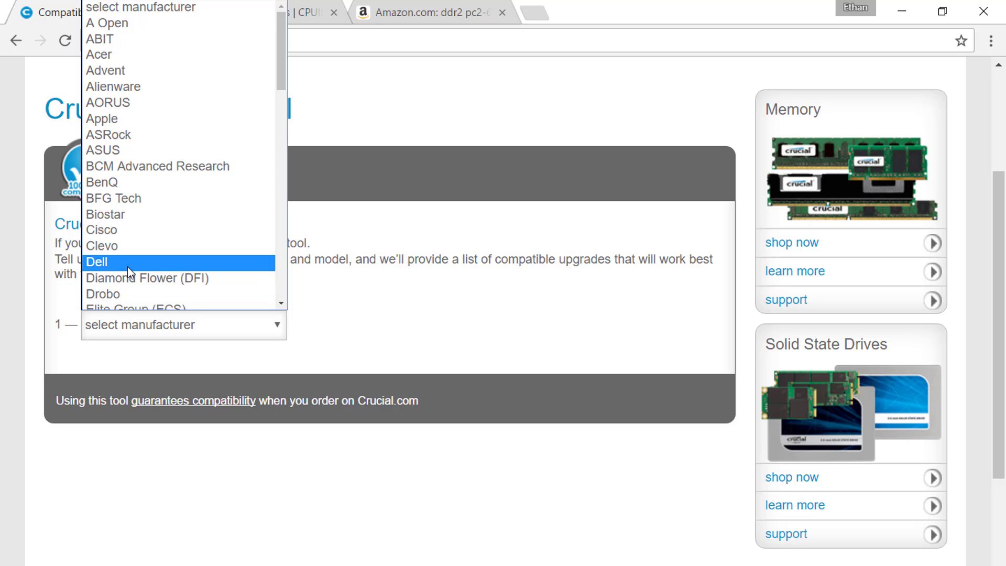
left_click(97, 262)
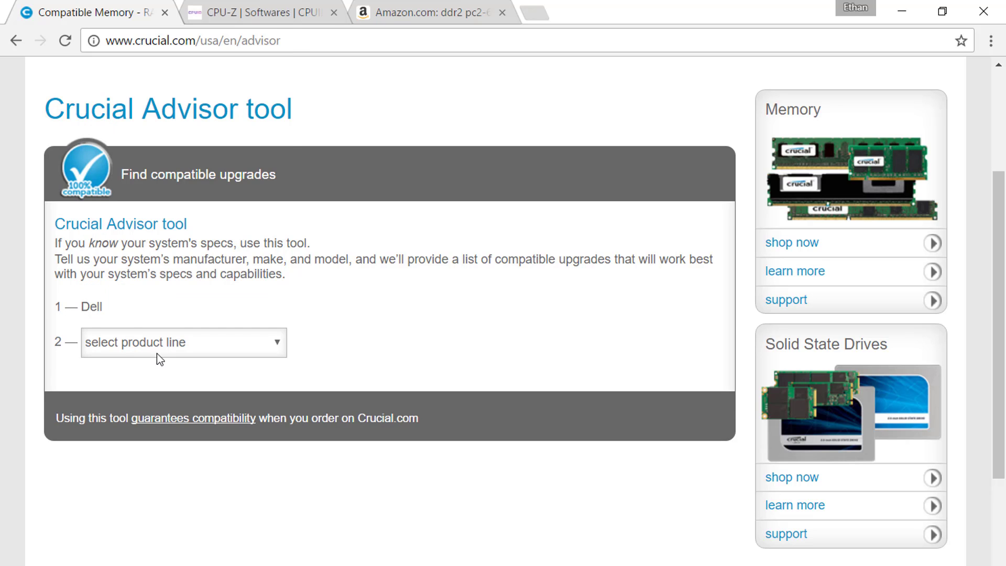
left_click(183, 342)
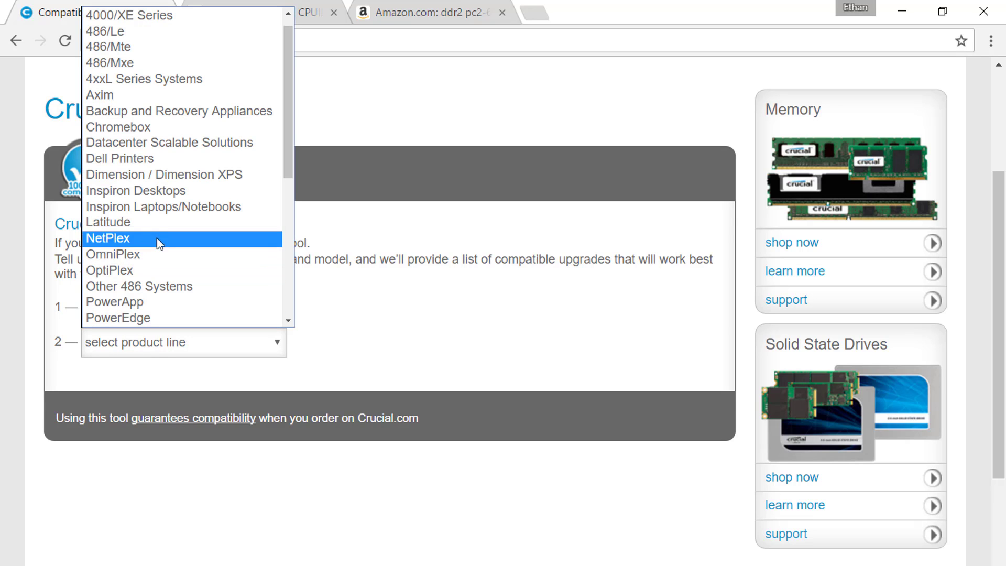
left_click(110, 271)
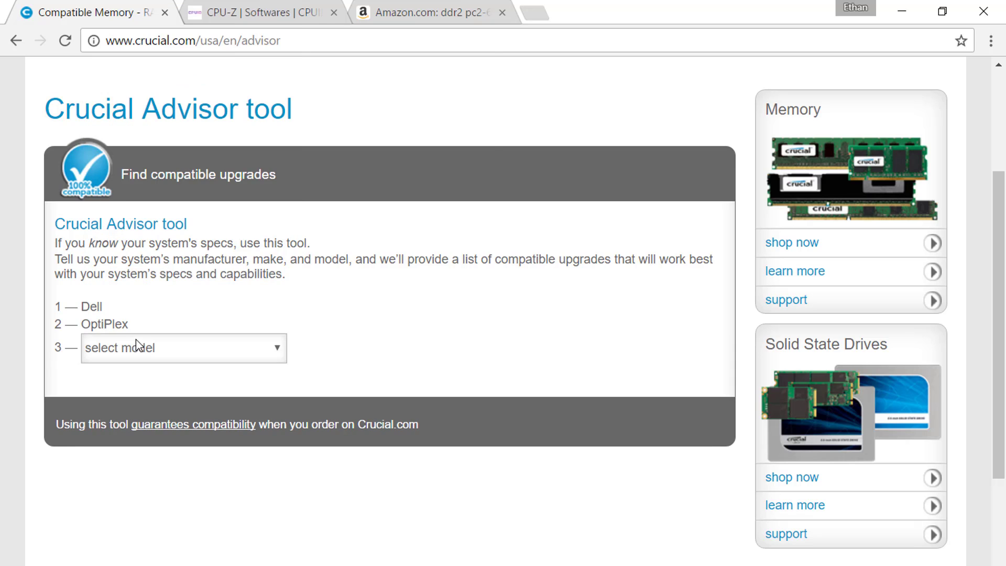
left_click(184, 347)
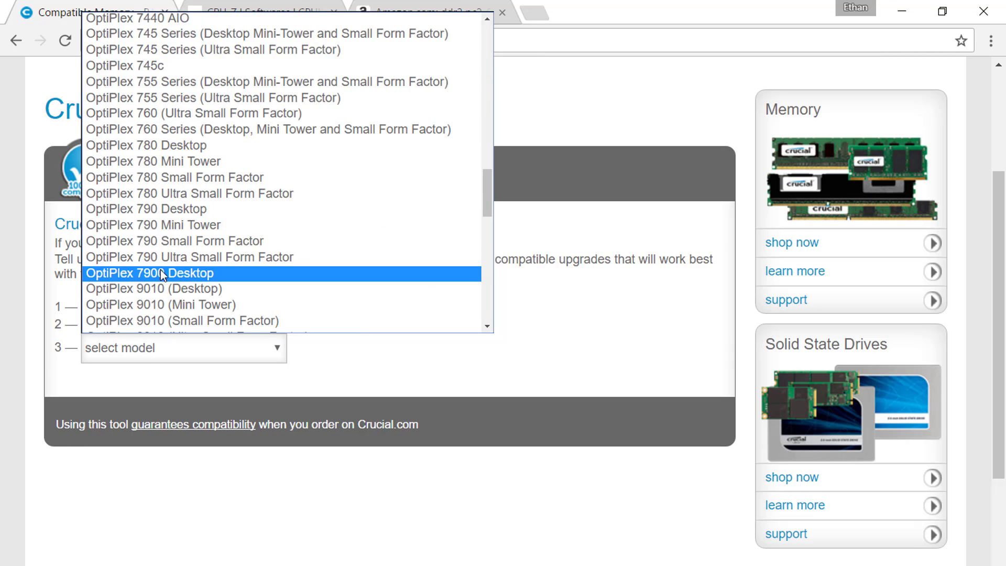
scroll("down", 3)
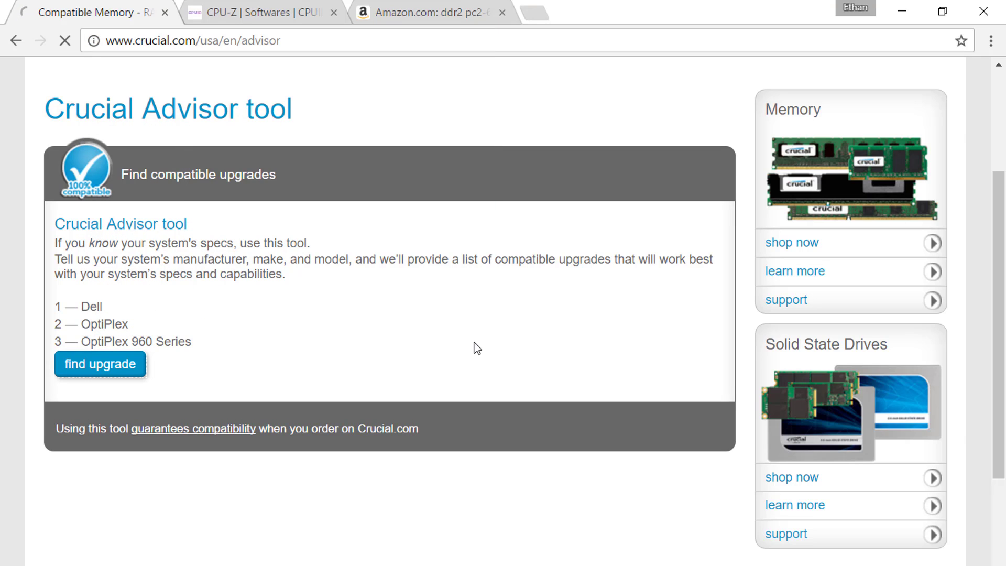
left_click(100, 364)
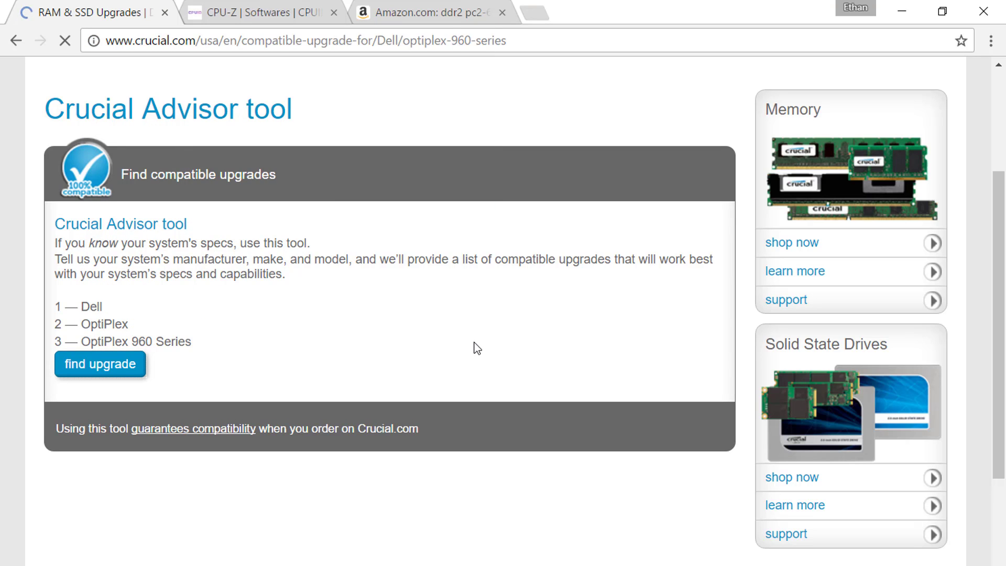
- Browse Crucial's DDR2-800 kits for the OptiPlex 960, then view Amazon's Sponsored-results note
left_click(100, 364)
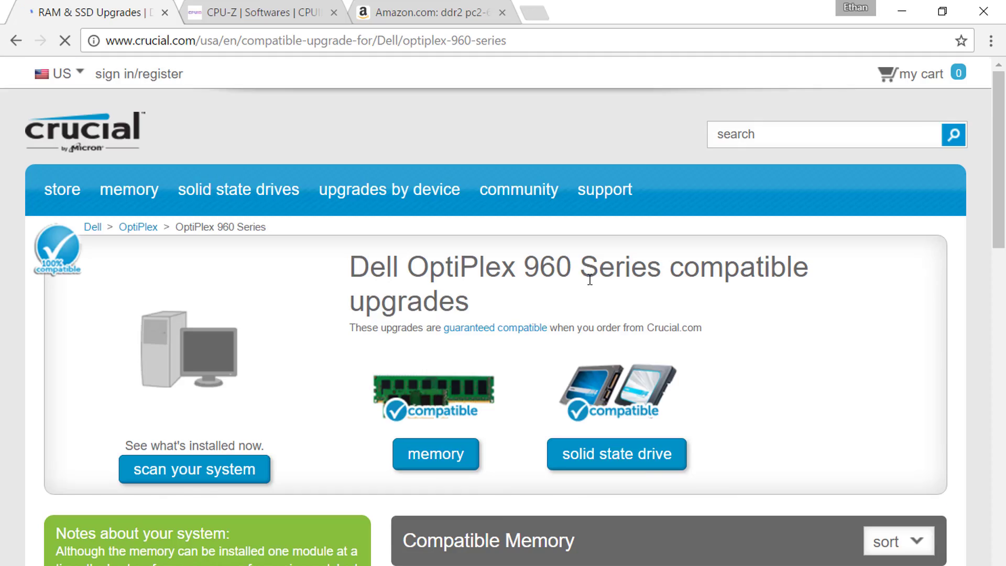
scroll("down", 3)
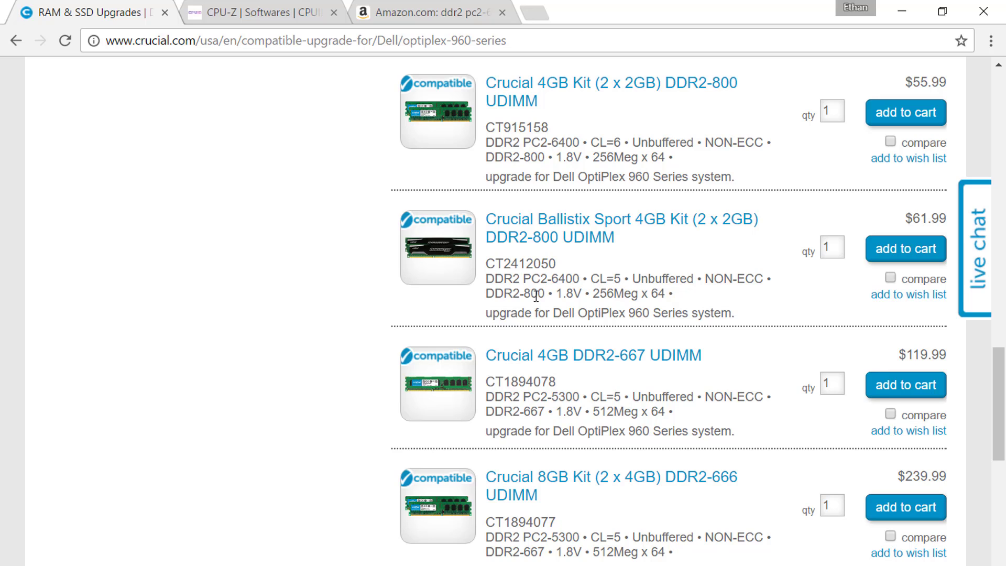
mouse_move(631, 438)
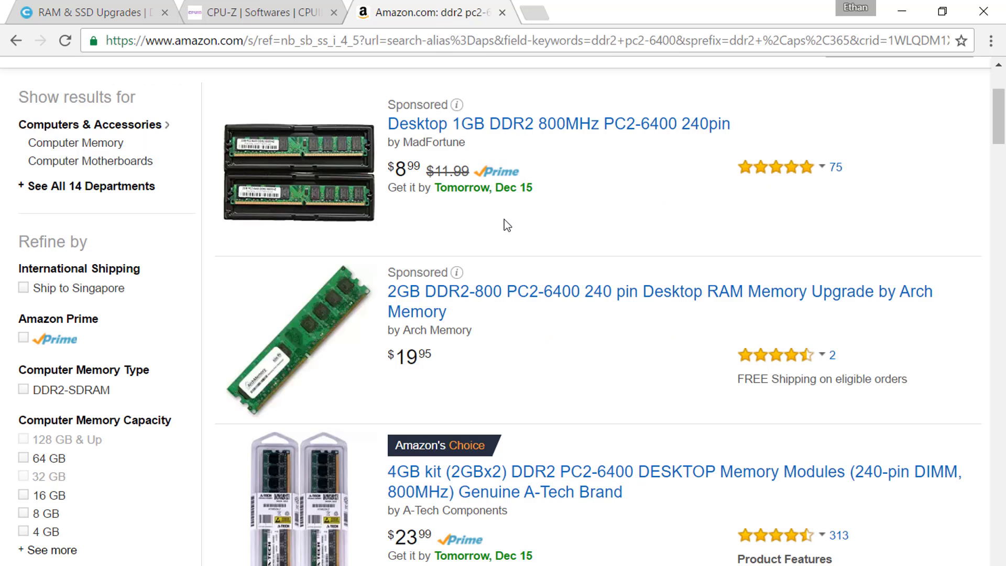
left_click(455, 273)
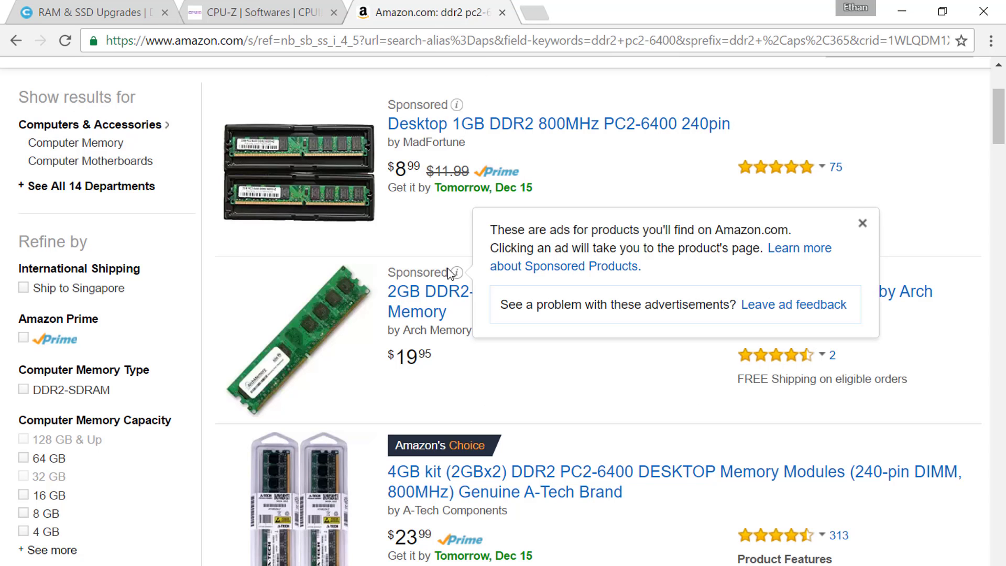